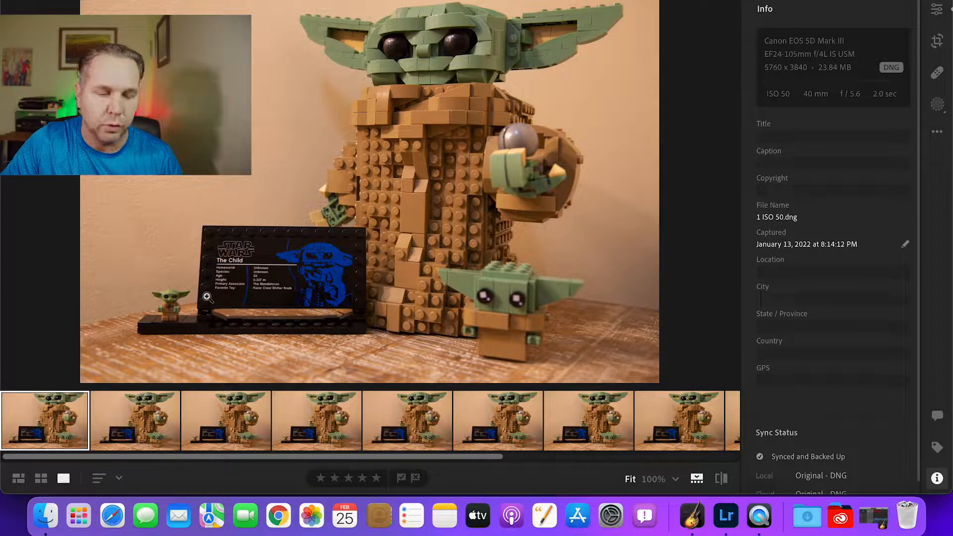
Step: Zoom to 100% and step through the ISO 200, 400, 800 and 1600 shots
click(135, 420)
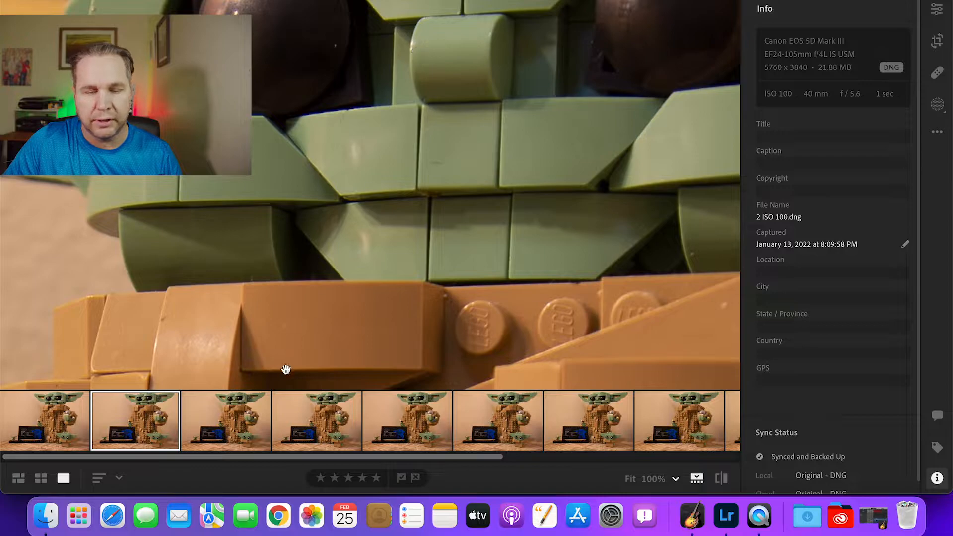
click(226, 420)
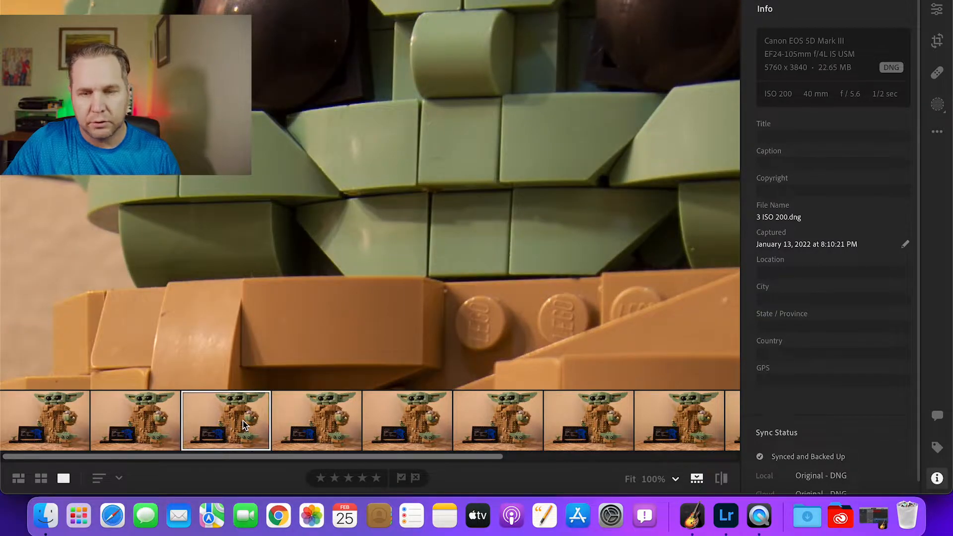
click(316, 421)
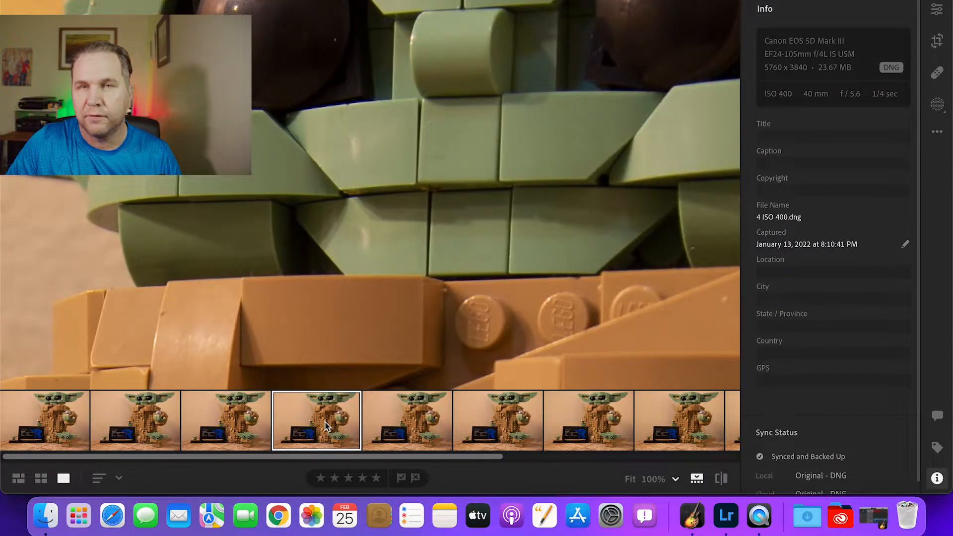
mouse_move(400, 420)
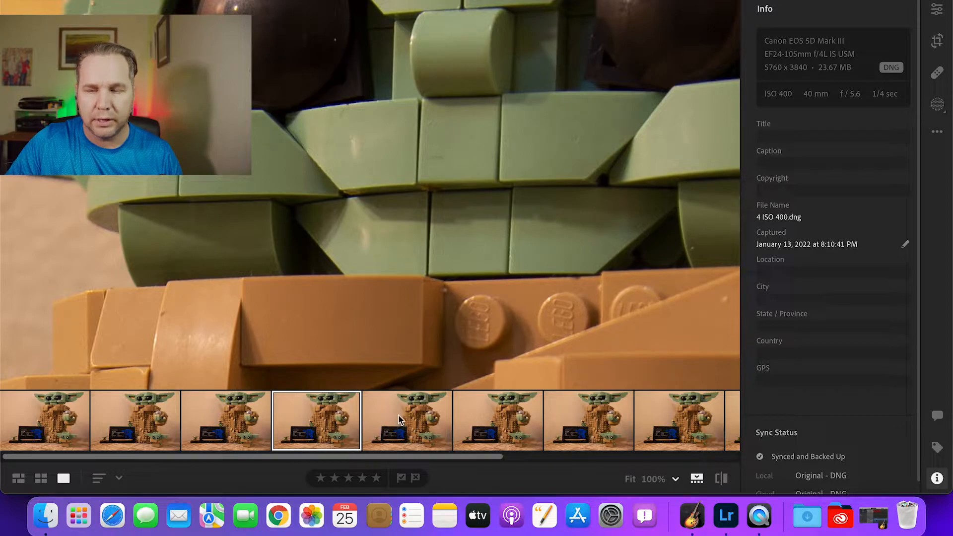
click(407, 420)
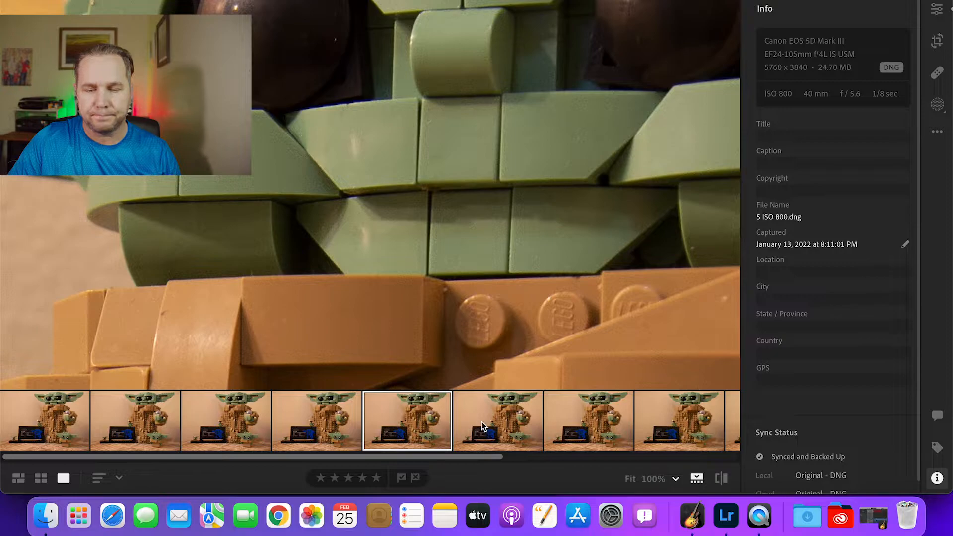
click(498, 421)
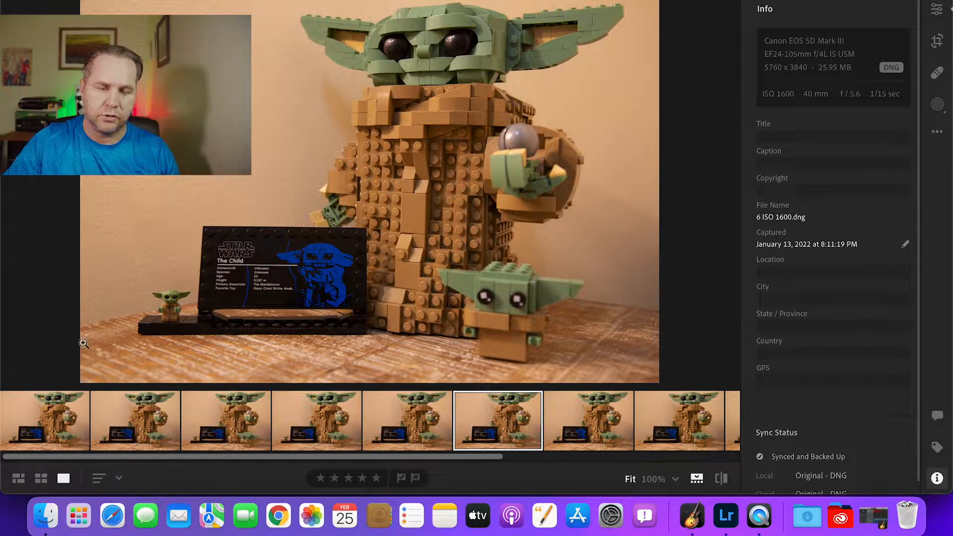
Step: Flip from ISO 50 back to ISO 1600, then view ISO 3200 and 6400 zoomed in
click(45, 420)
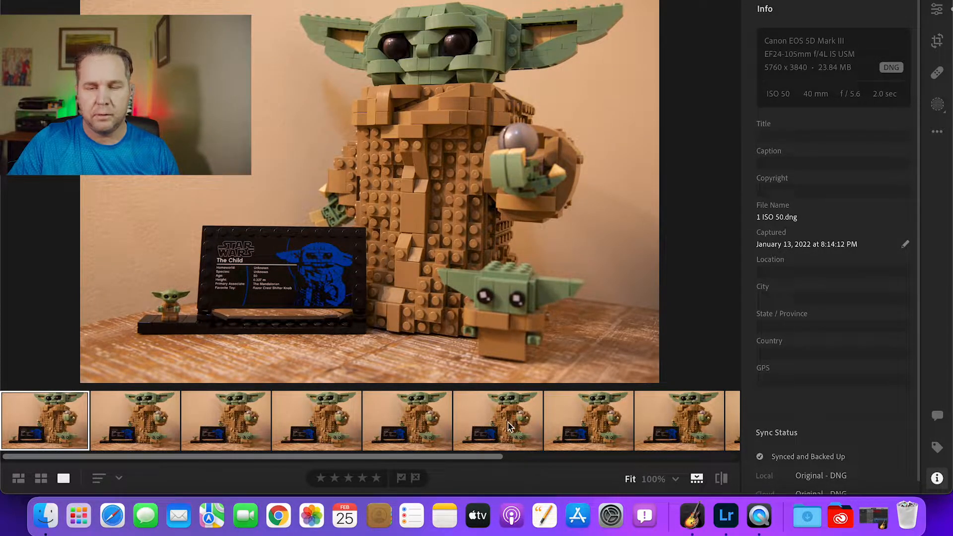
click(498, 421)
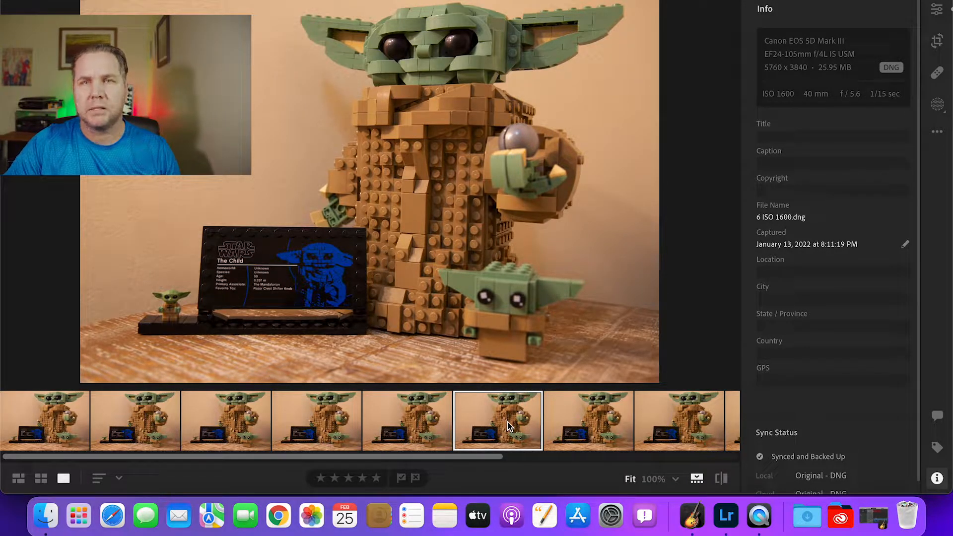
click(587, 421)
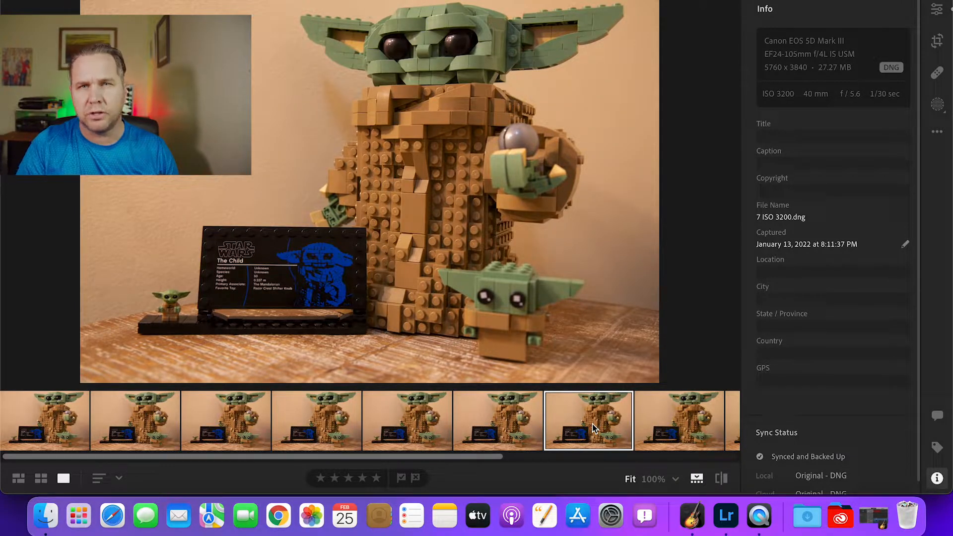
mouse_move(468, 99)
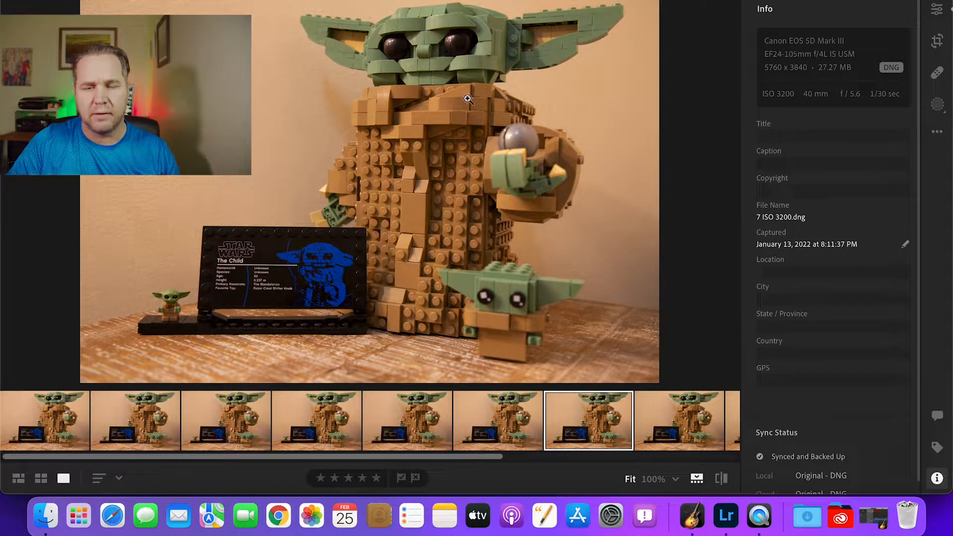
click(469, 98)
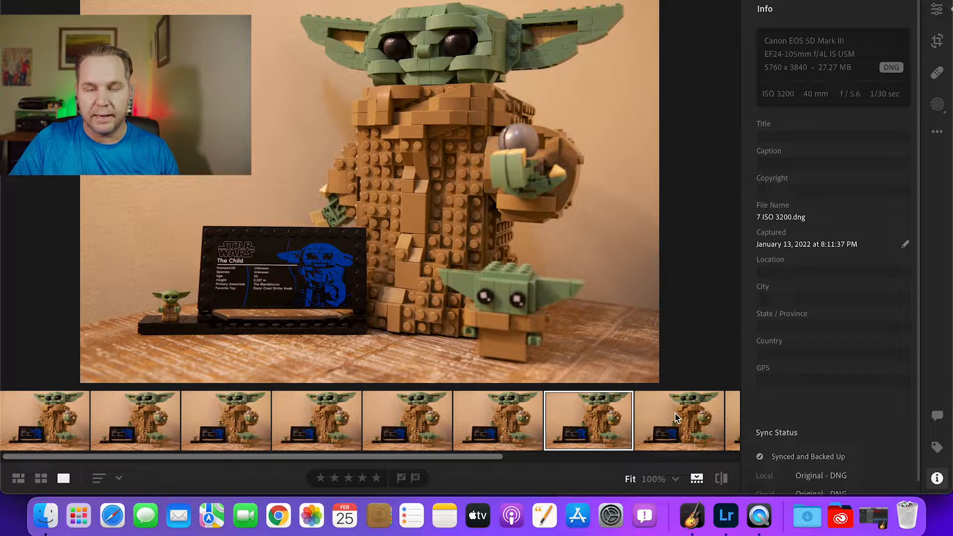
click(679, 420)
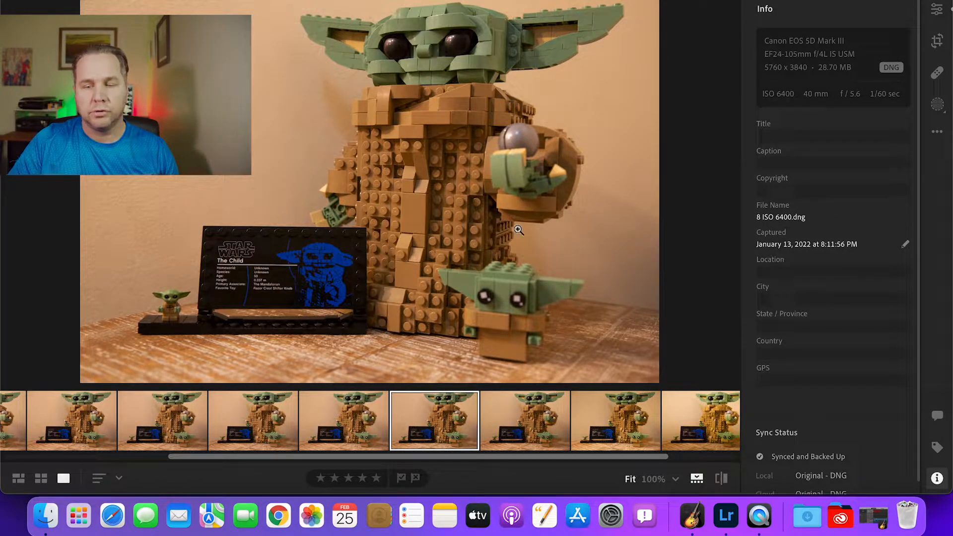
click(524, 421)
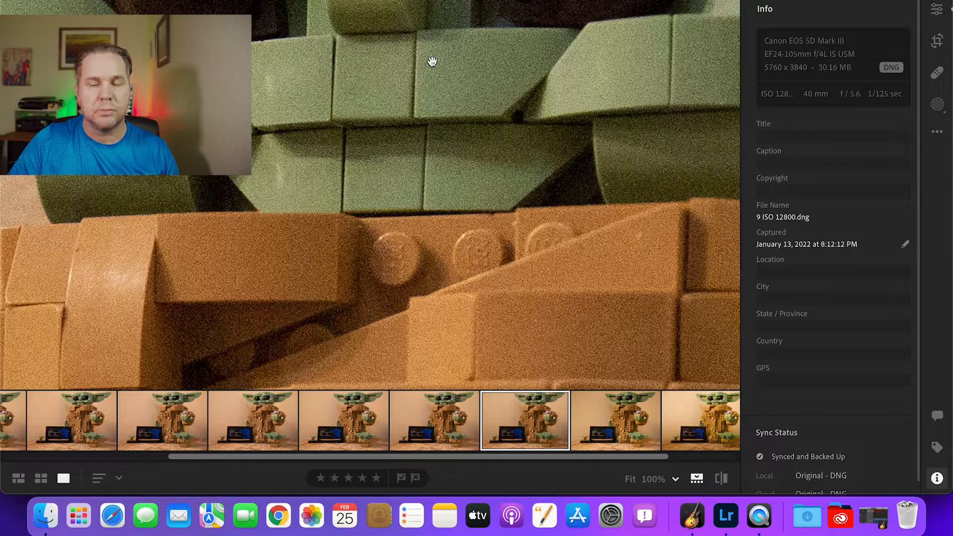
Step: Return the ISO 12800 shot to Fit view after the close-up inspection
click(432, 61)
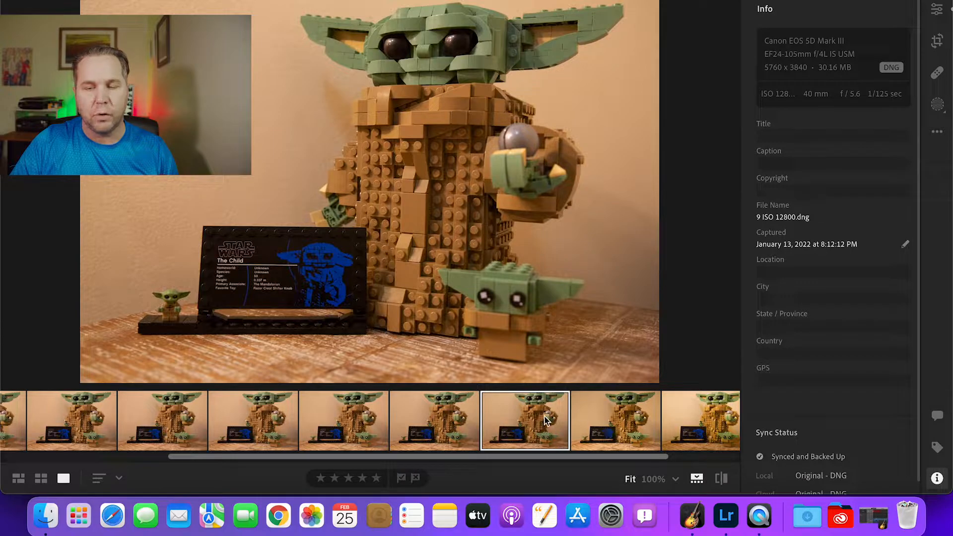
mouse_move(611, 425)
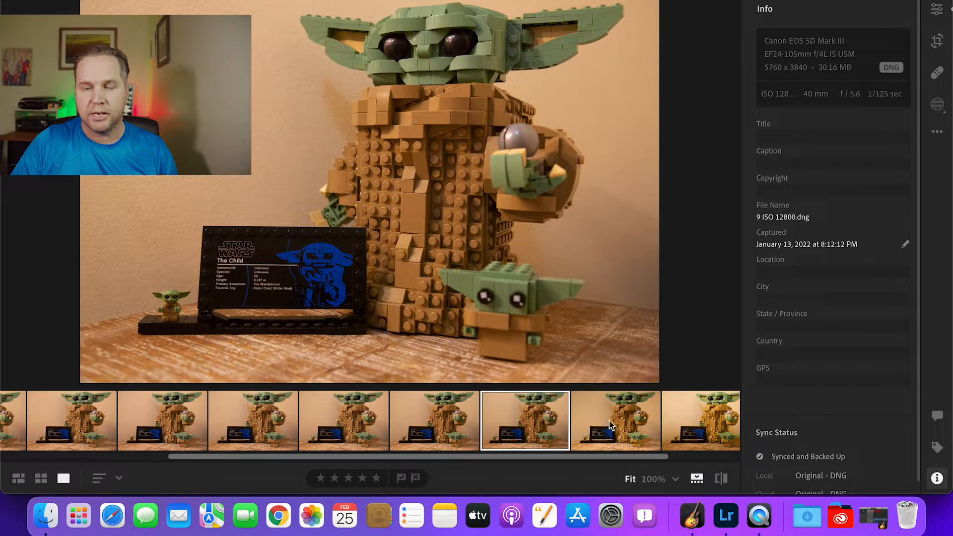
Step: Open the ISO 25600 shot and zoom in on its noise
click(615, 420)
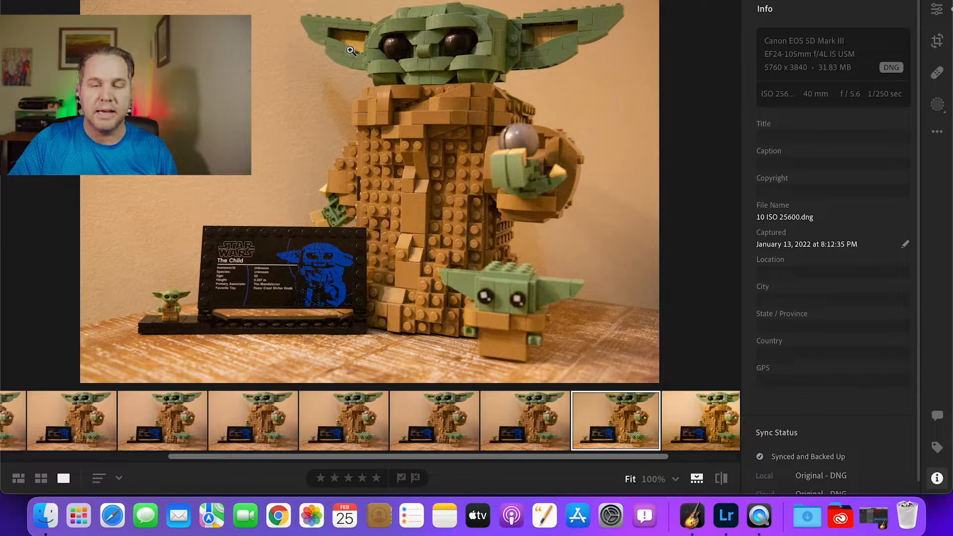
click(351, 49)
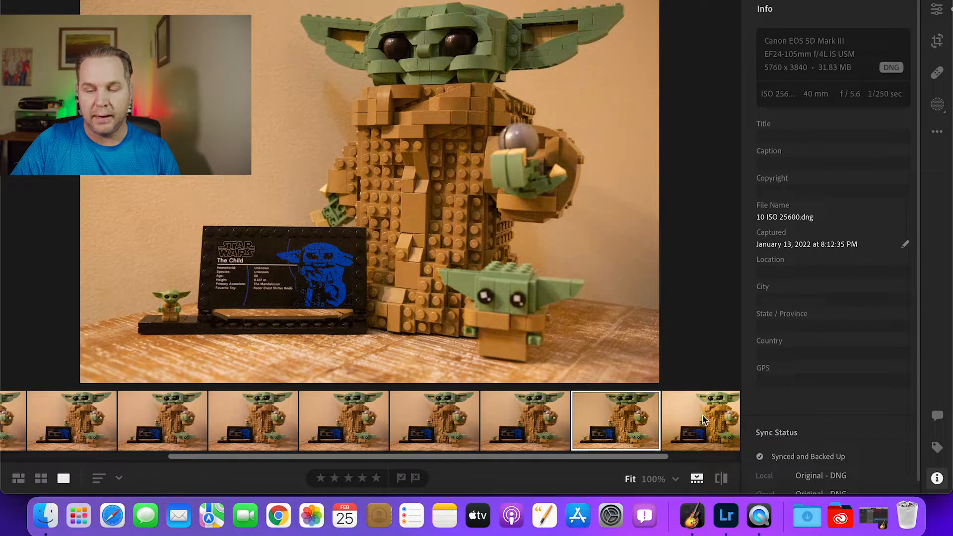
Step: Toggle between the ISO 51200 and ISO 25600 shots to compare noise
click(699, 420)
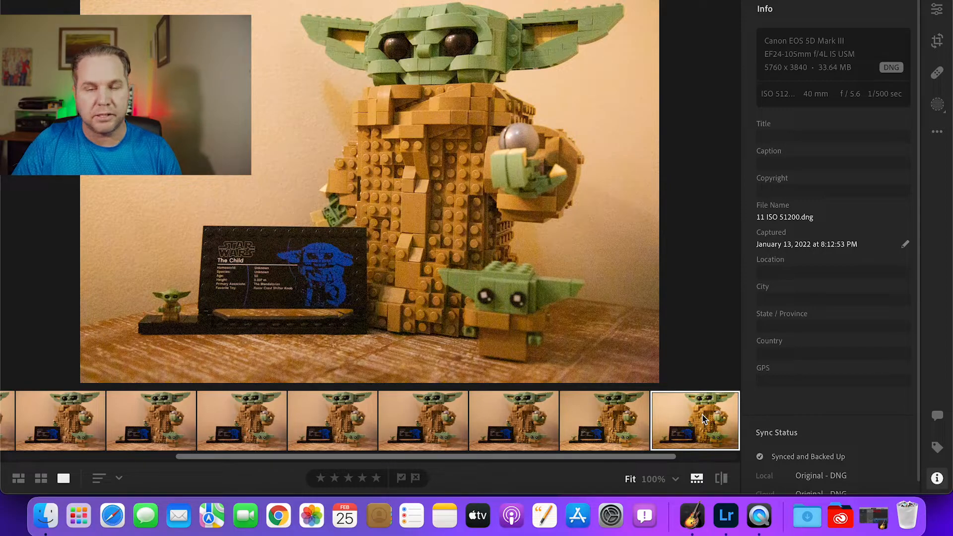
click(604, 421)
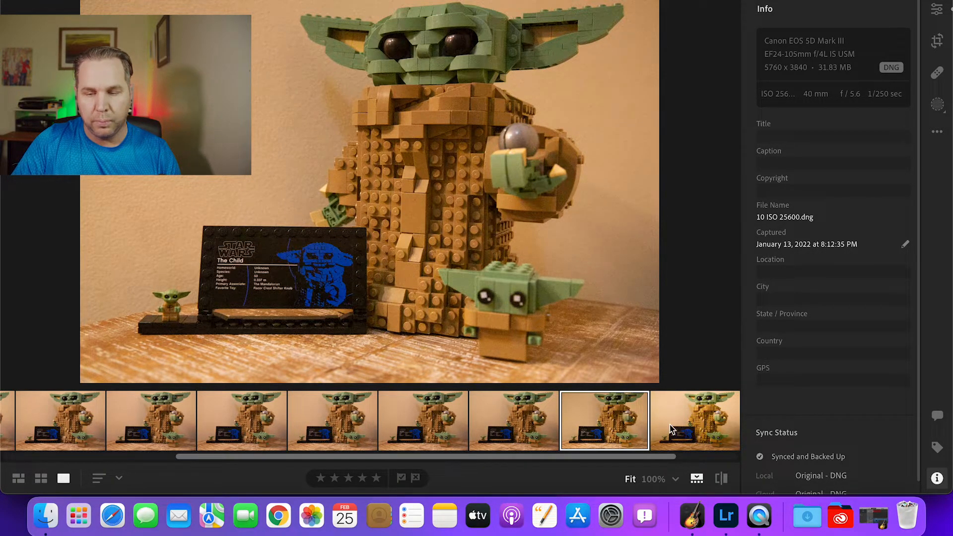
click(695, 421)
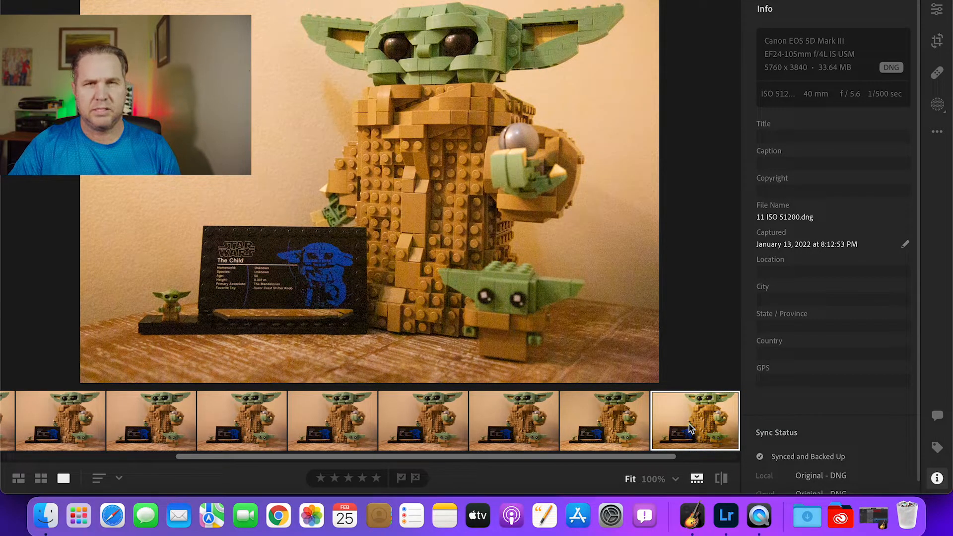
click(604, 421)
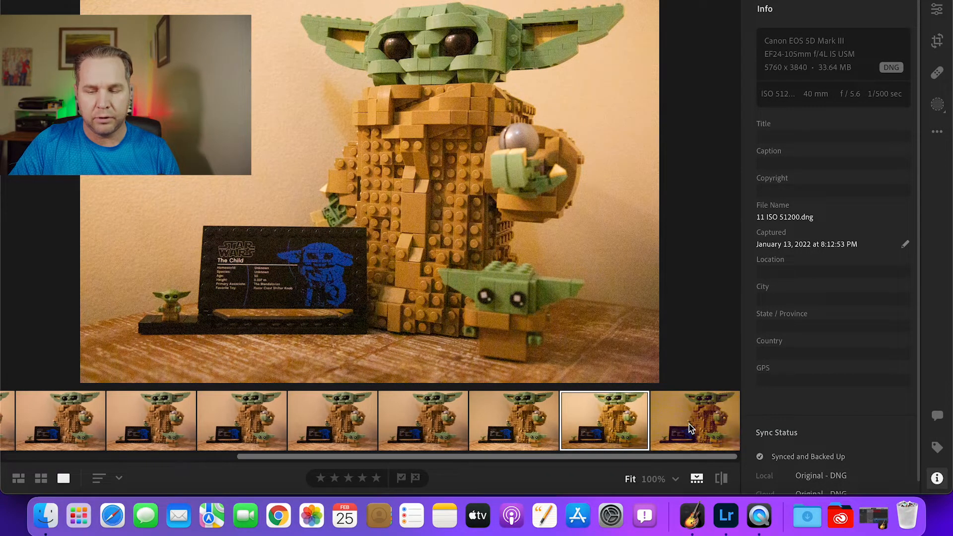
mouse_move(644, 215)
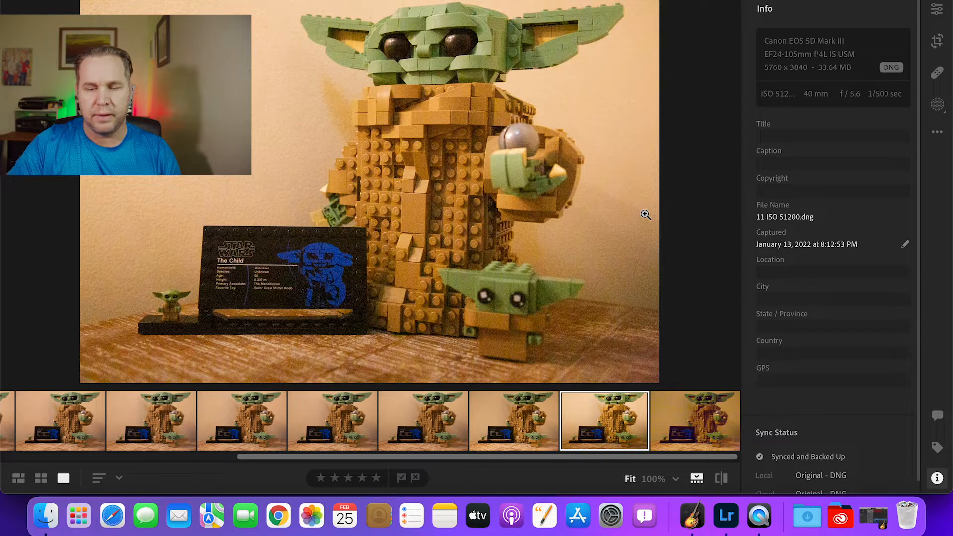
mouse_move(658, 324)
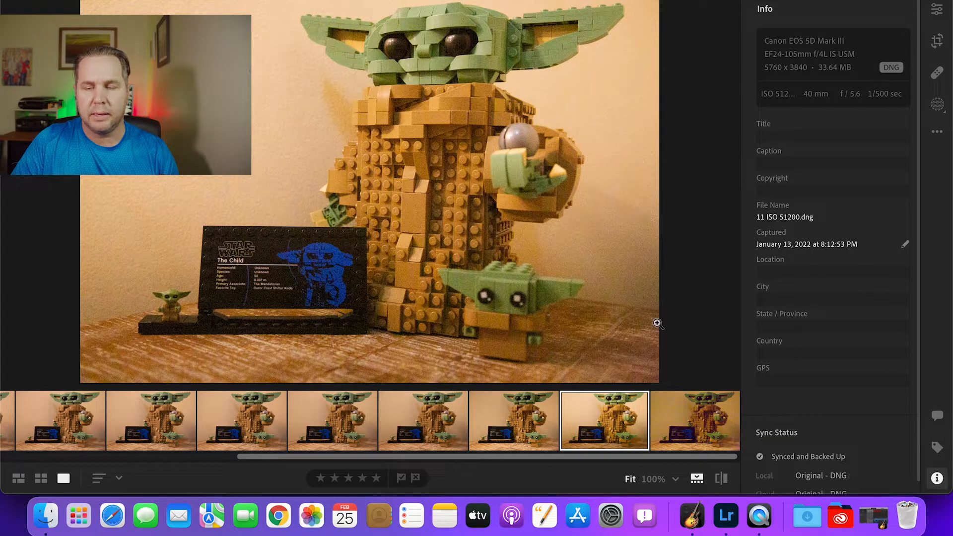
Step: Open ISO 102400 and switch between it and the ISO 25600 and 12800 shots
click(695, 420)
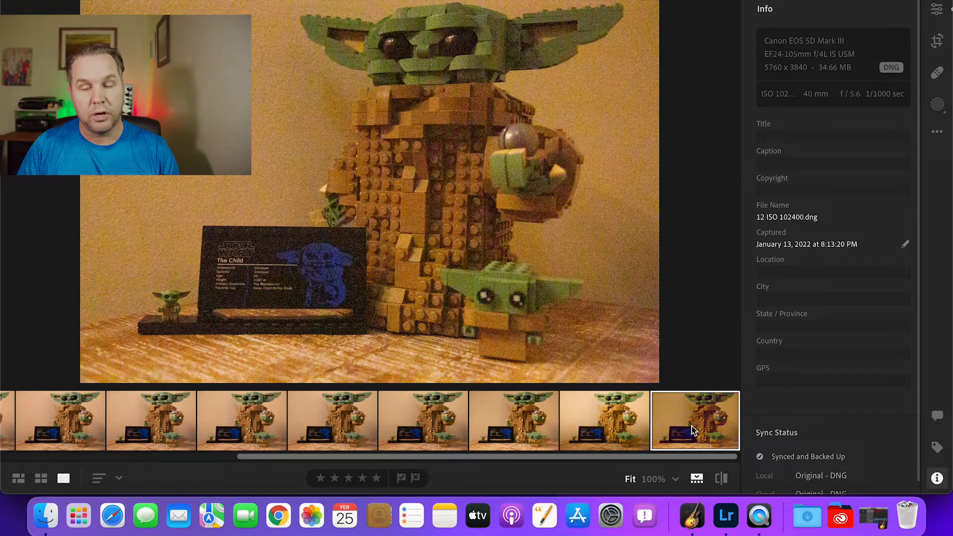
mouse_move(538, 423)
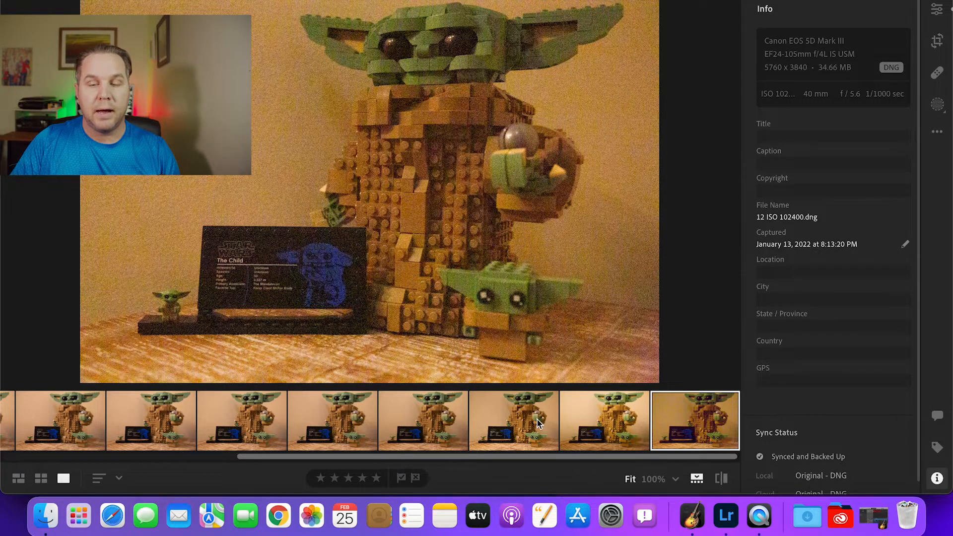
click(514, 421)
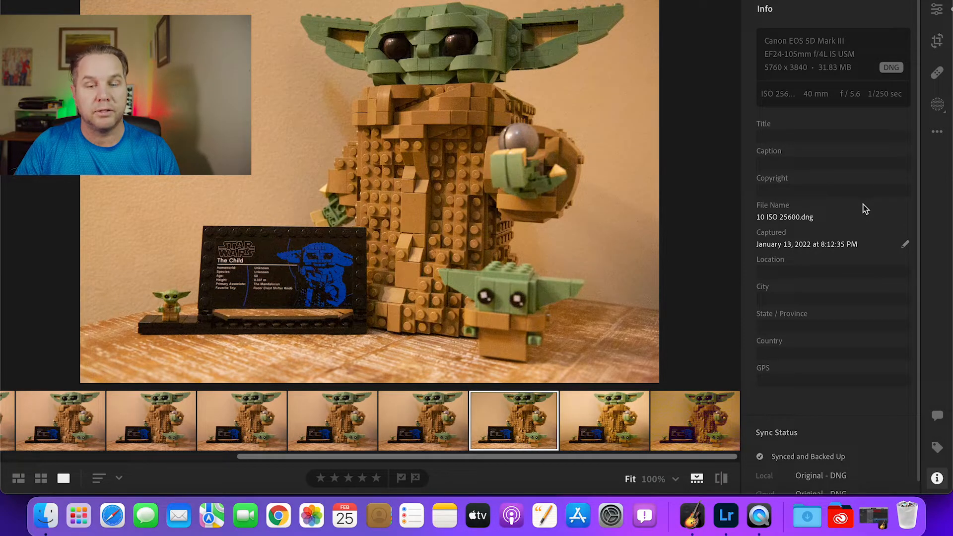
click(695, 420)
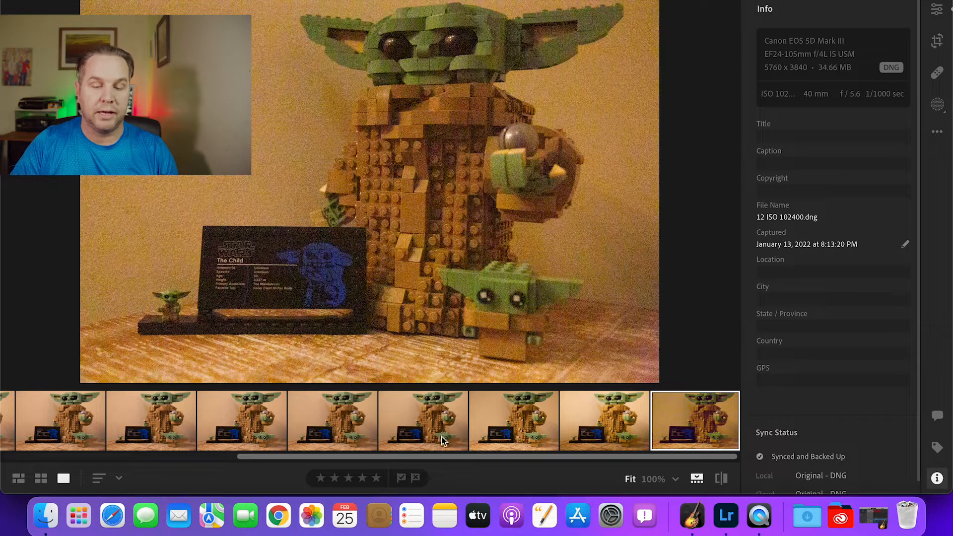
click(514, 420)
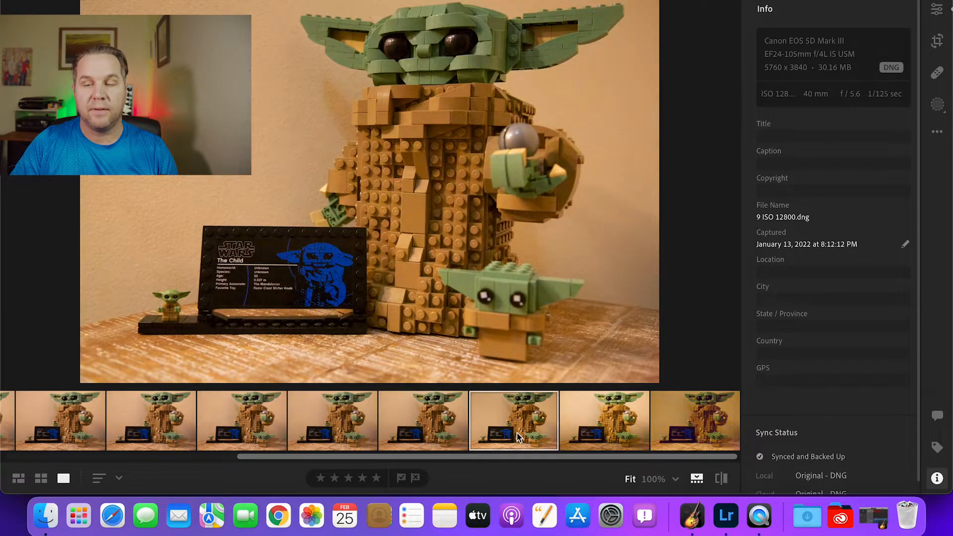
click(514, 420)
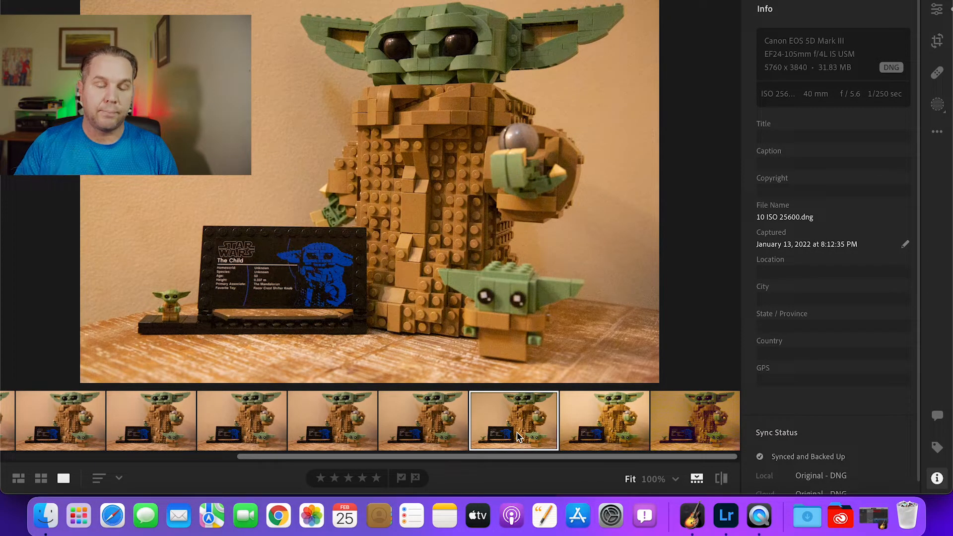